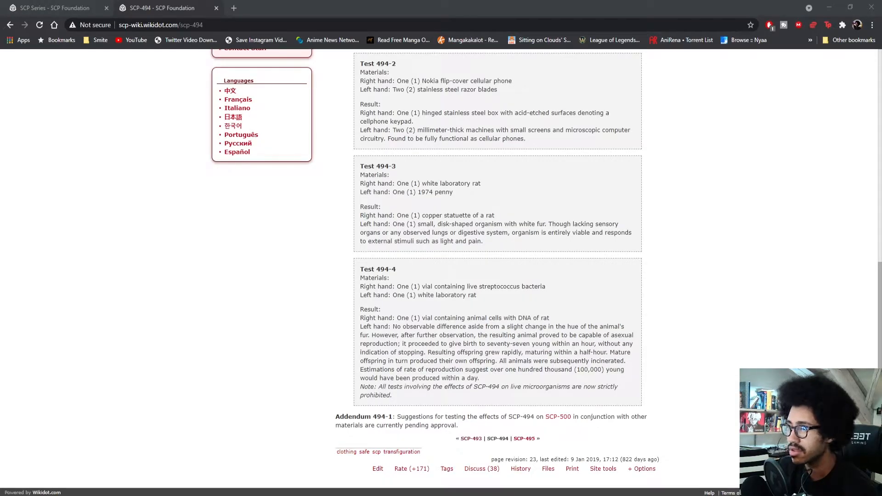
# Scroll down the SCP-494 page toward the SCP-495 link
pyautogui.scroll(-3)
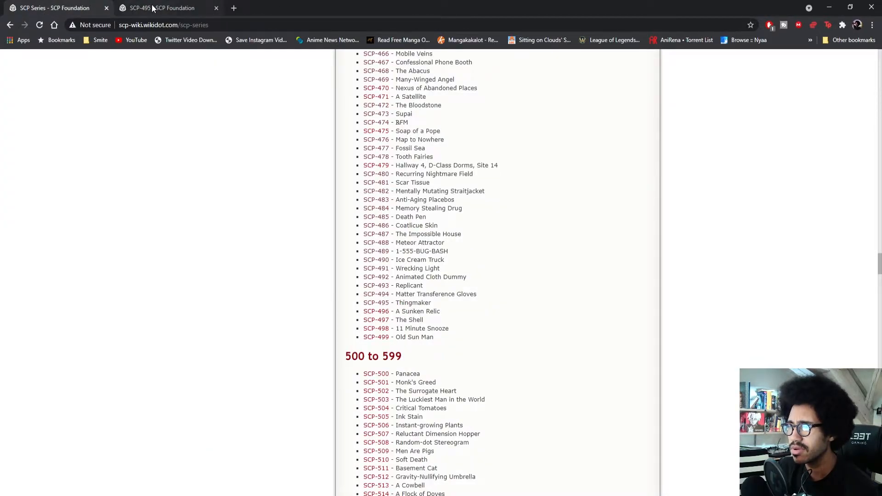
# Switch to the SCP-495 article tab to begin reading it
pyautogui.click(396, 302)
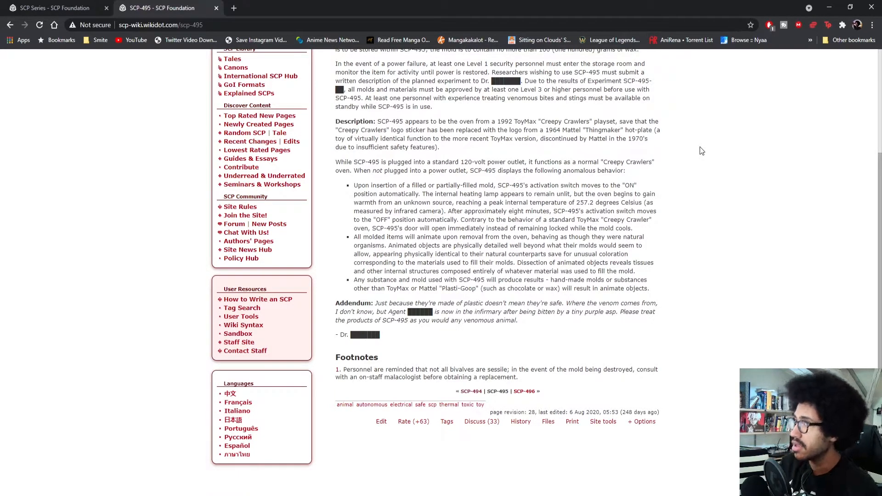
# Scroll from the SCP-495 header back down to the footnote, tags and page options bar
pyautogui.scroll(3)
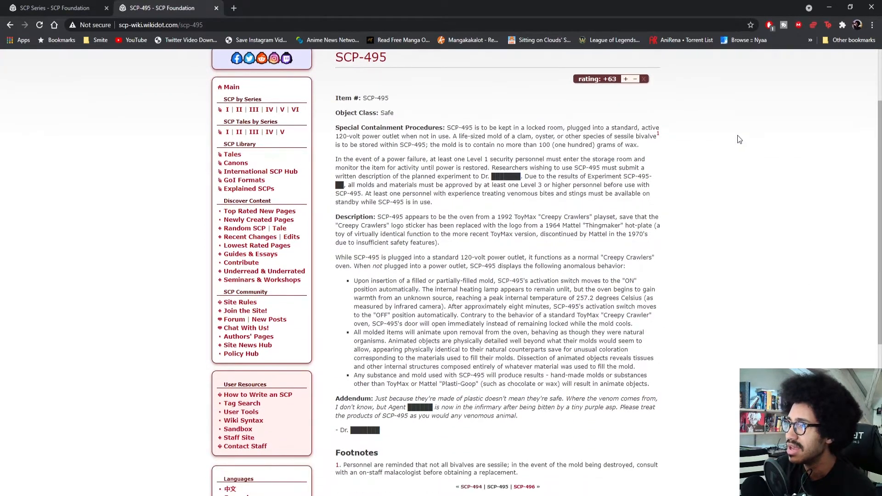
pyautogui.scroll(-3)
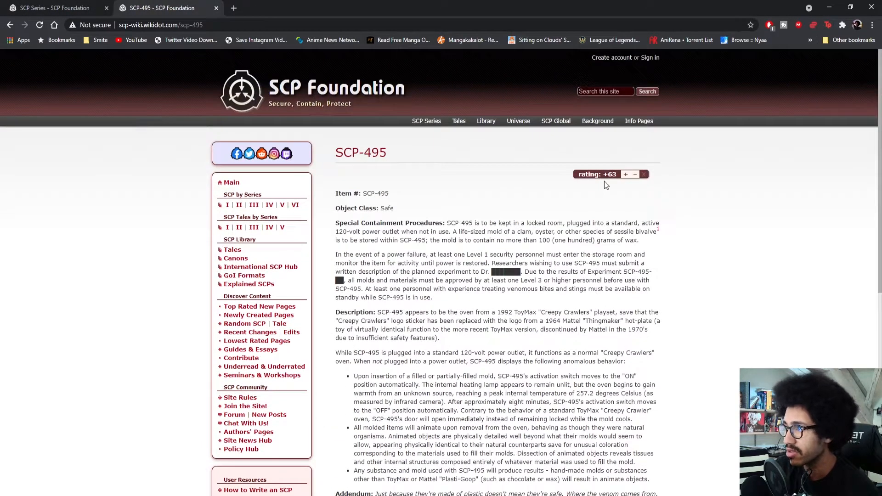
pyautogui.scroll(-3)
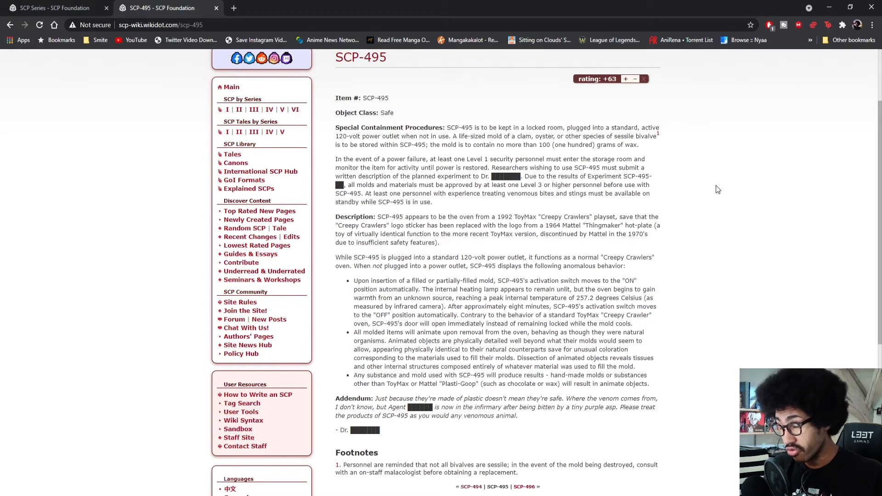
pyautogui.scroll(-3)
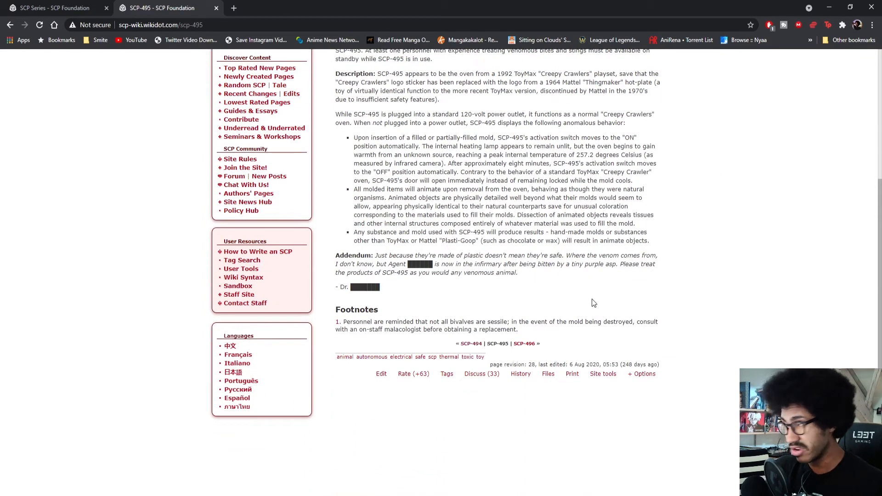